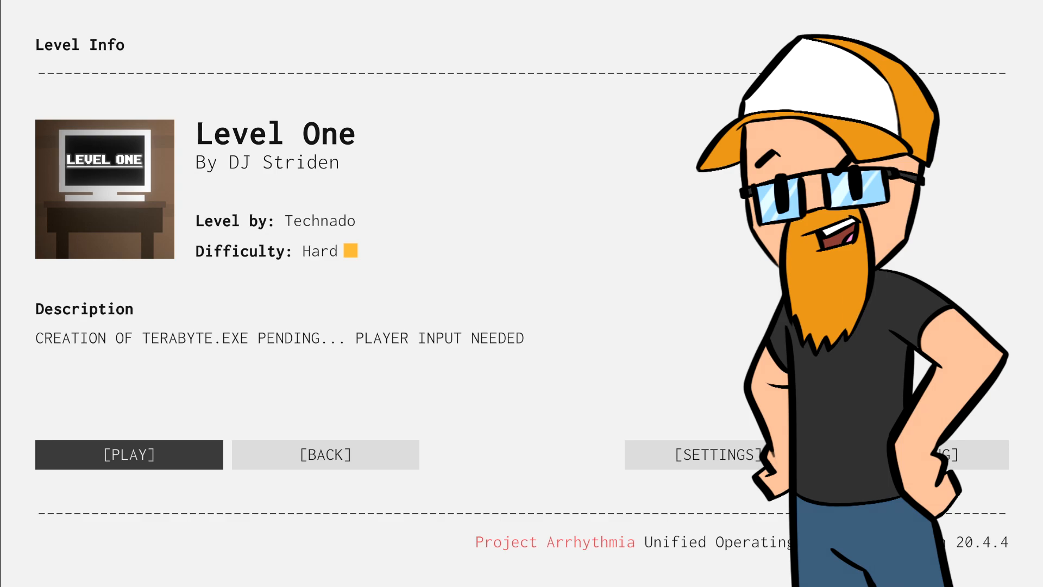
Step: Start Level One by DJ Striden, then bring up hal.exe's 'Start the Procedure?' prompt
click(128, 455)
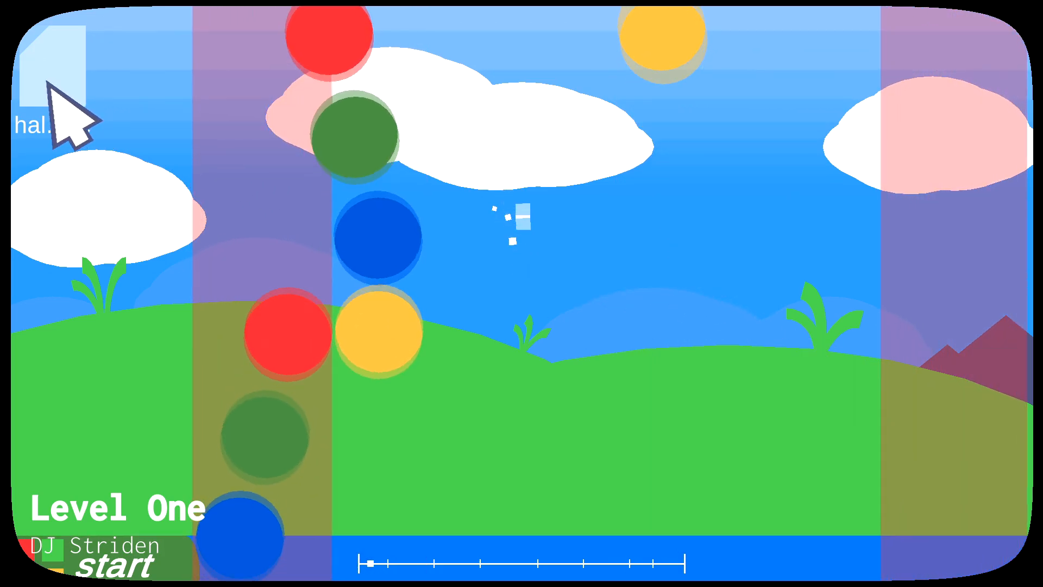
double_click(53, 87)
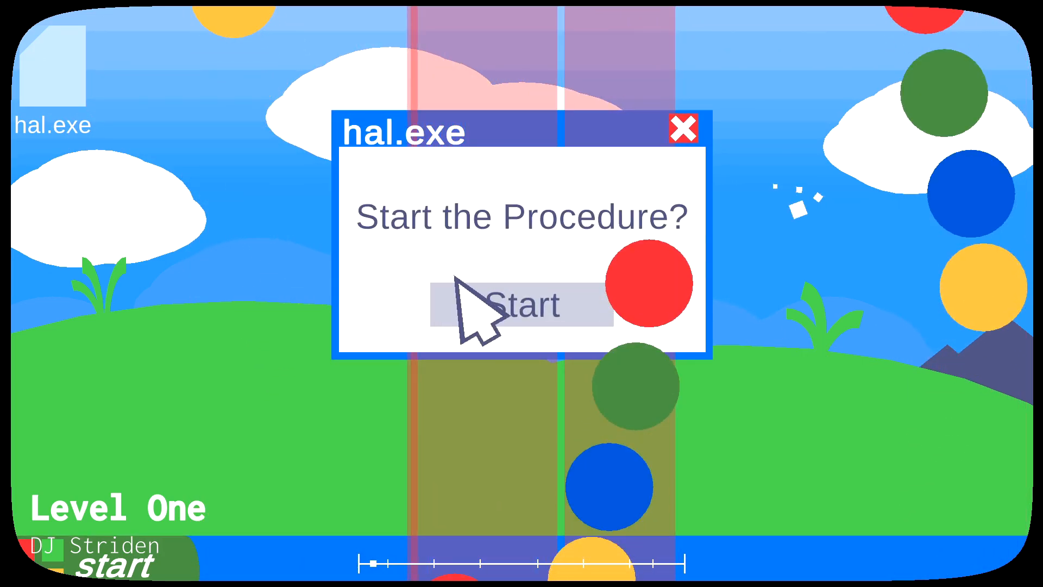